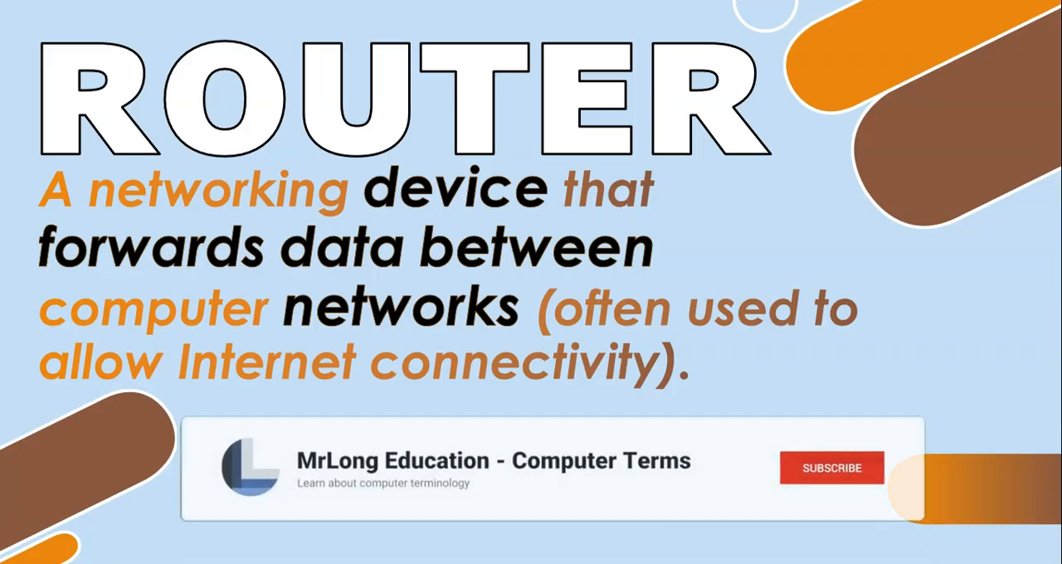
{"action": "left_click", "coordinate": [831, 467]}
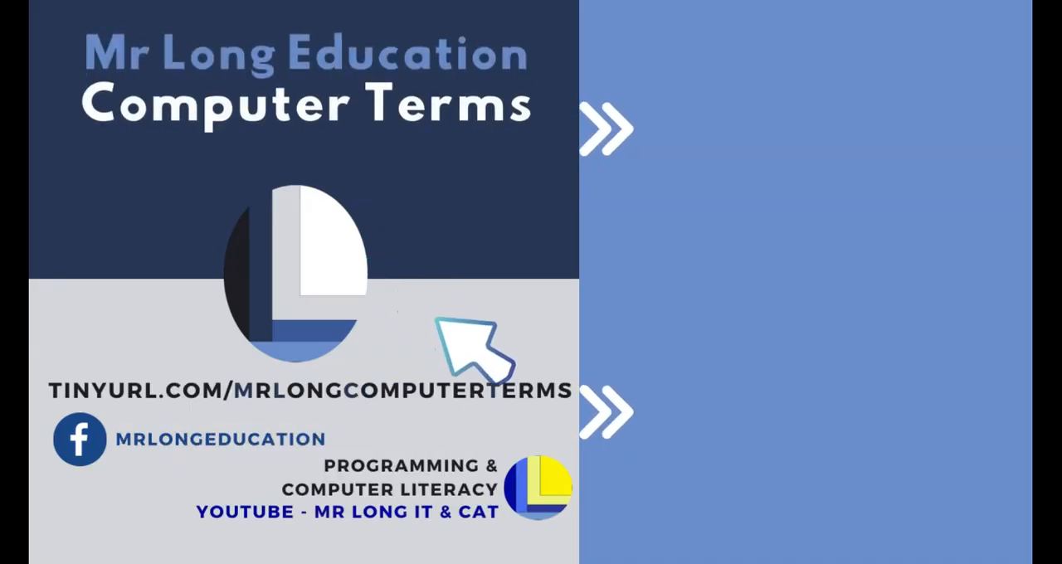
{"action": "mouse_move", "coordinate": [435, 318]}
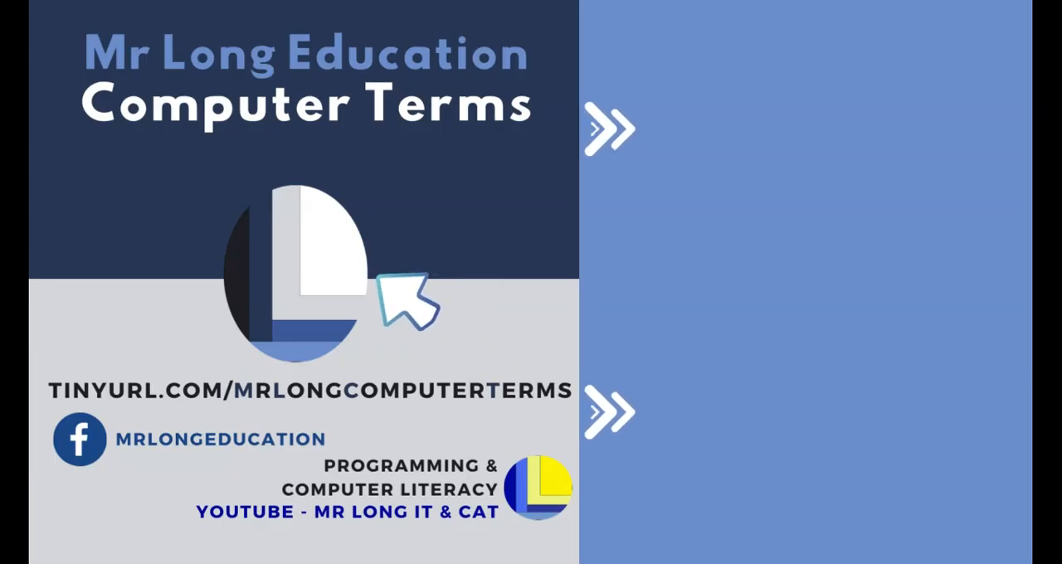
{"action": "mouse_move", "coordinate": [431, 318]}
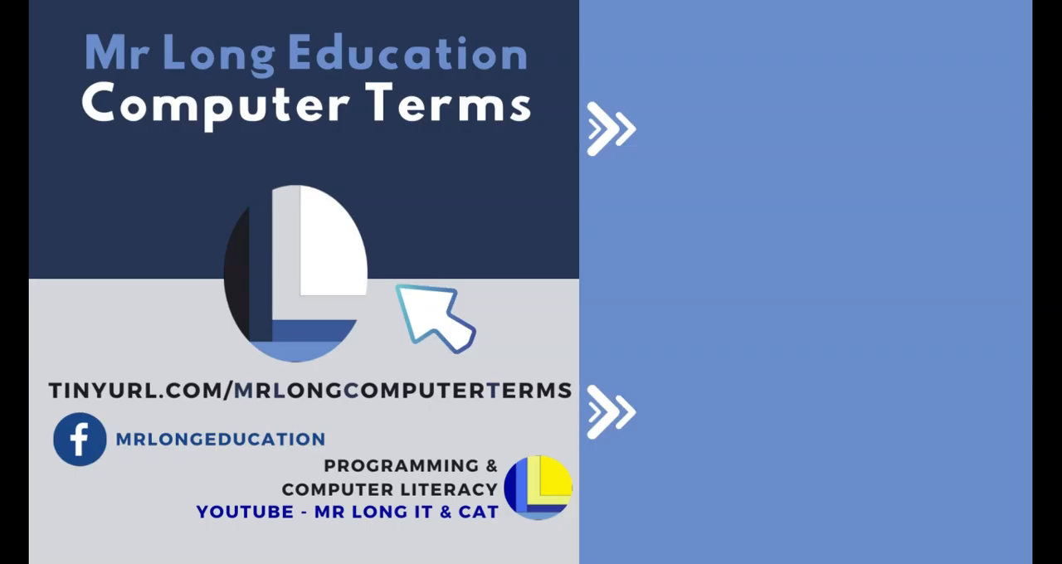
{"action": "mouse_move", "coordinate": [468, 352]}
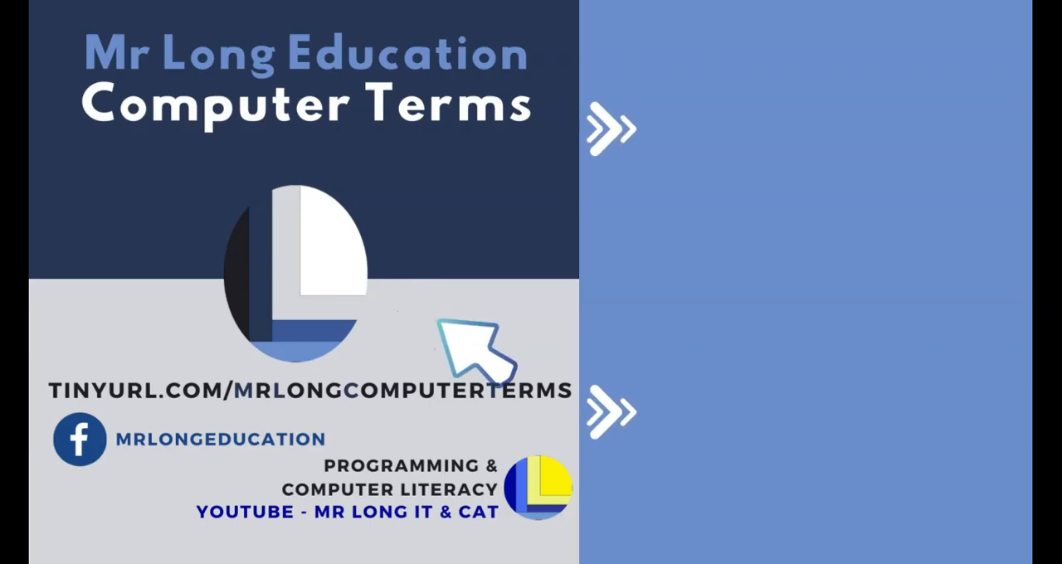